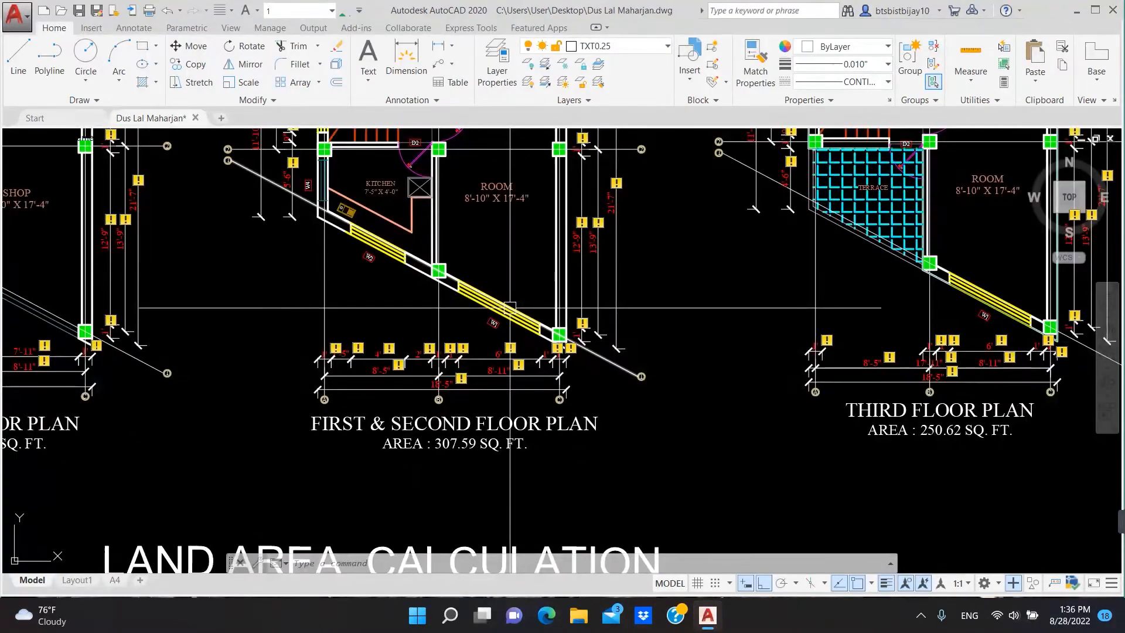
{"action": "mouse_move", "coordinate": [511, 310]}
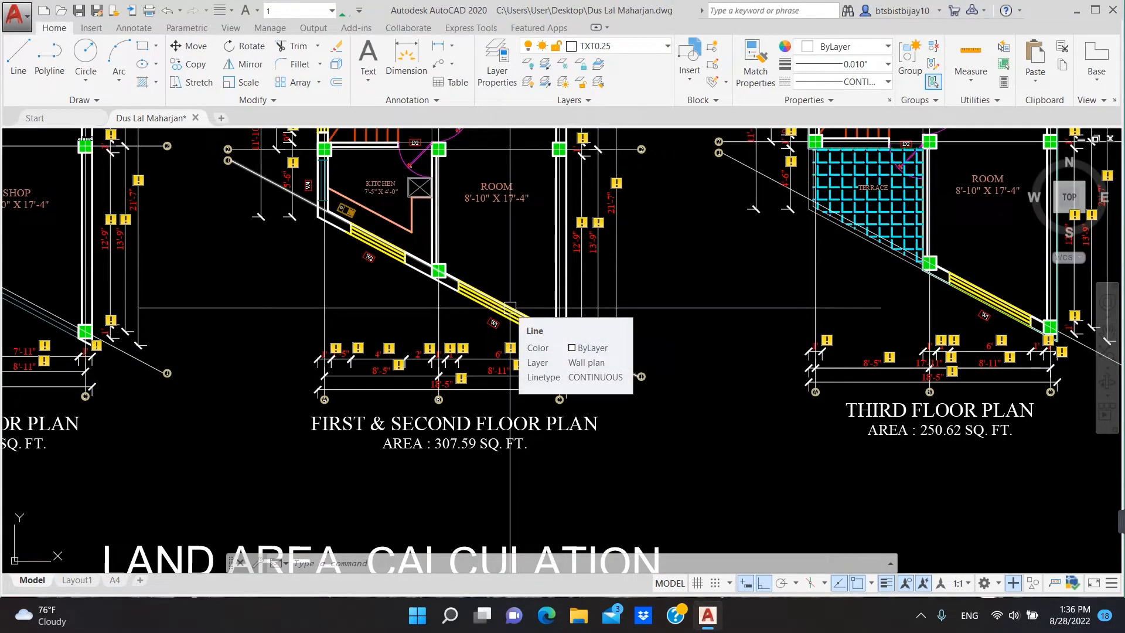